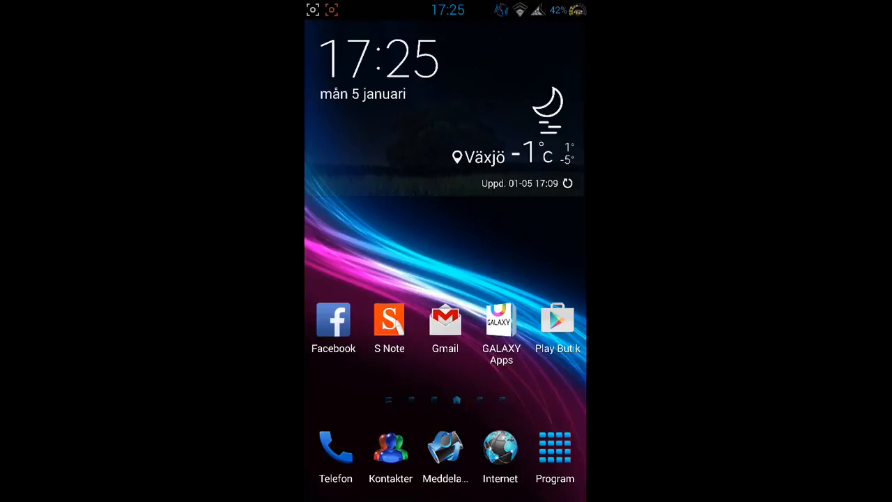
From the app drawer launch Inställningar, view Om enheten's ROM details and return to the settings list
click(555, 449)
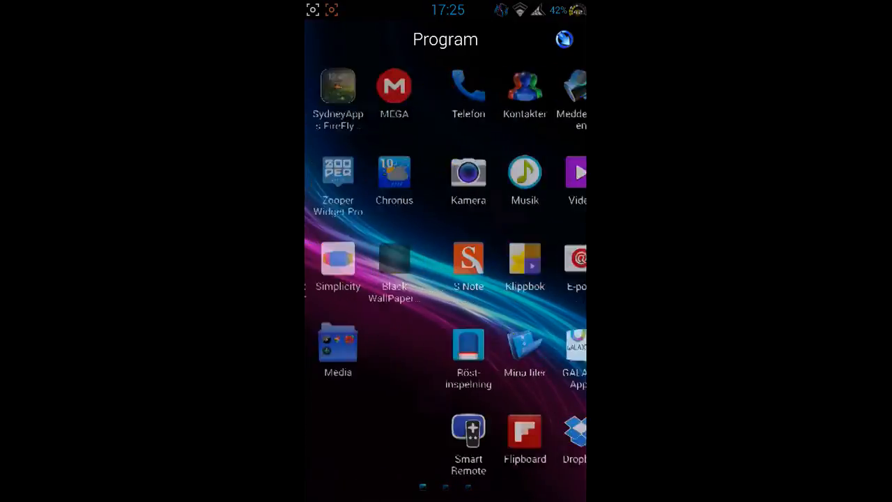
scroll(left, 3)
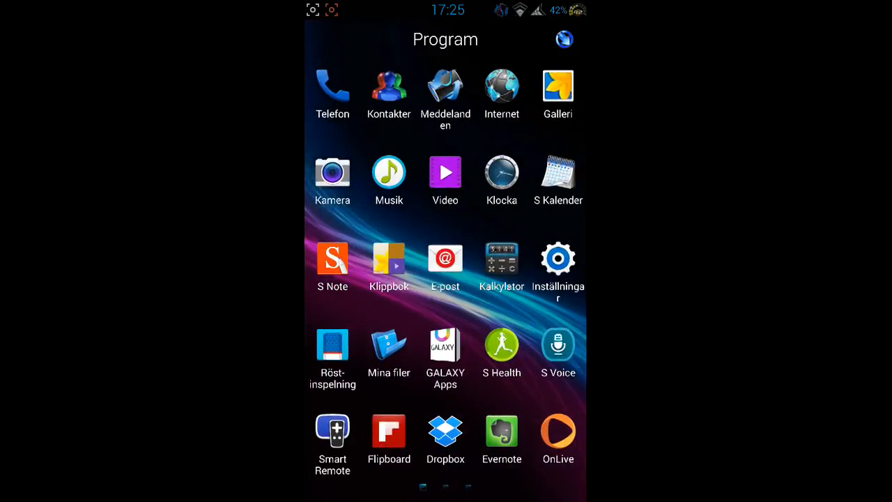
click(558, 258)
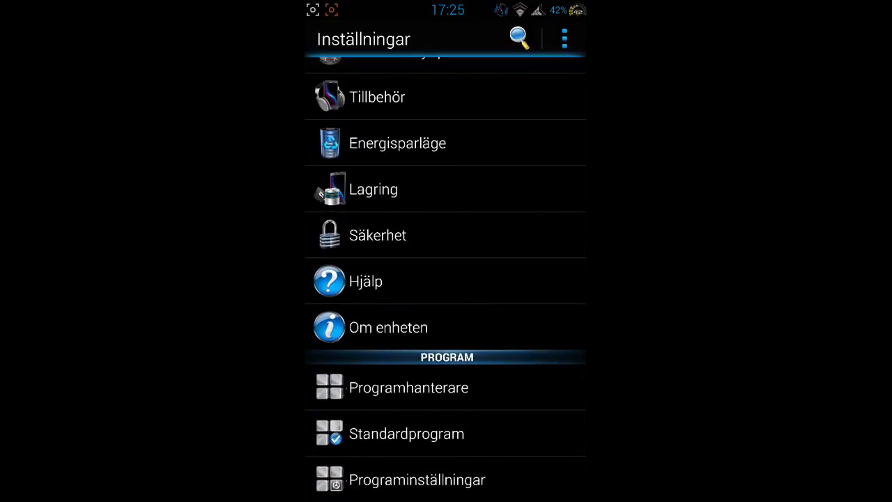
click(388, 326)
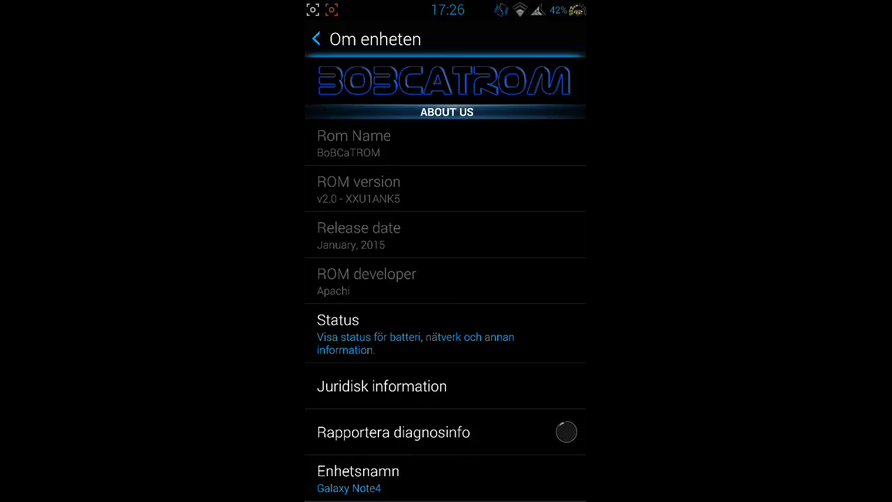
scroll(down, 3)
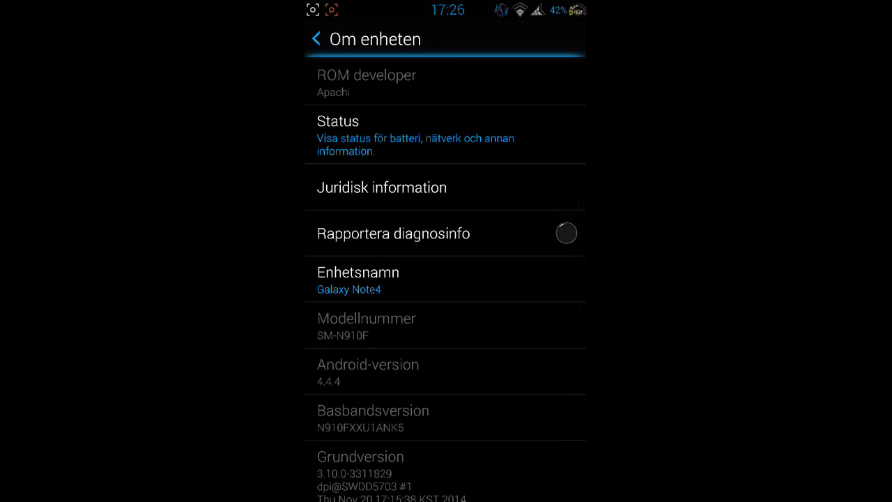
scroll(down, 3)
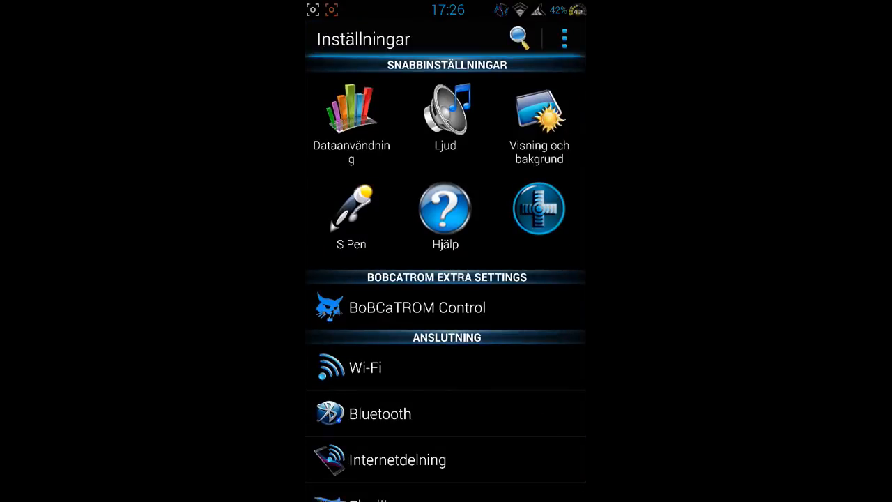
In BoBCaTROM Control's Xposed + Modules section, view the Moduler list and go back to the main menu
click(417, 308)
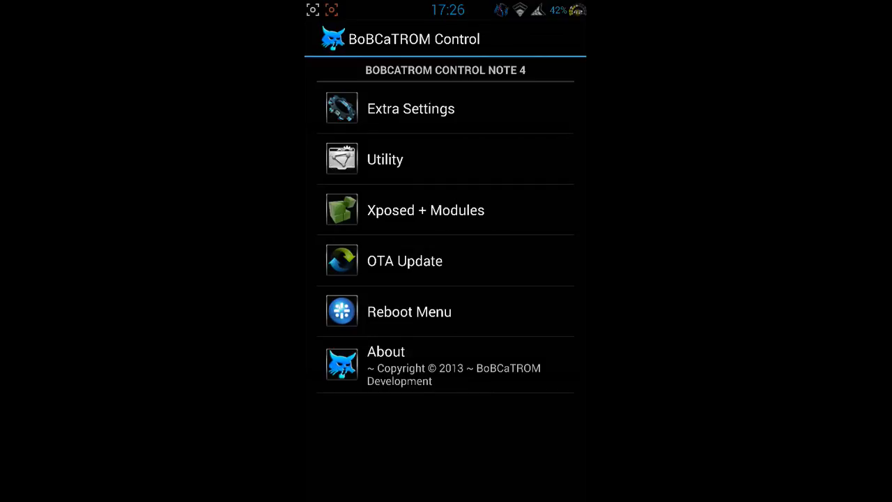
click(427, 209)
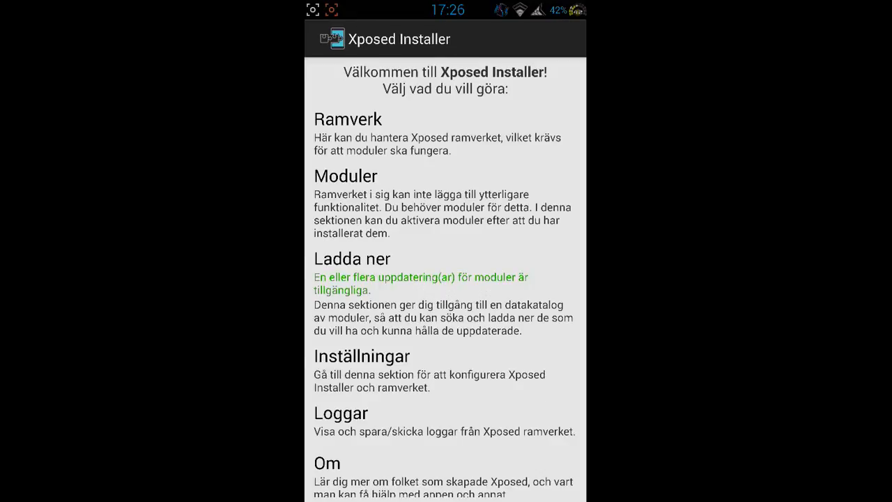
click(346, 175)
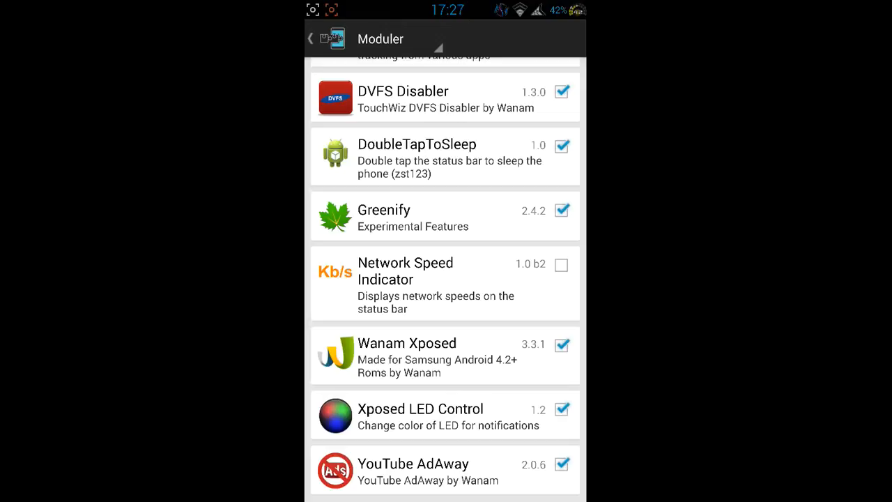
click(310, 39)
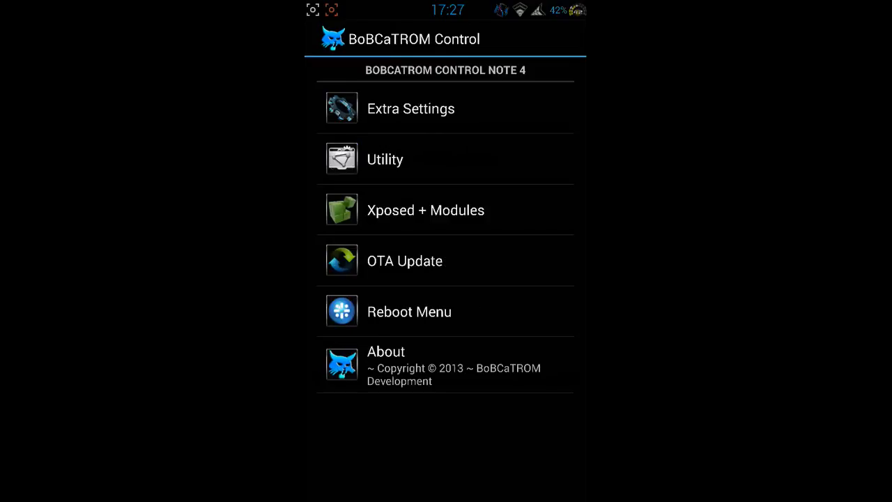
In Extra Settings' Gradient StatusBar, set the gradient style to Four colors
click(410, 109)
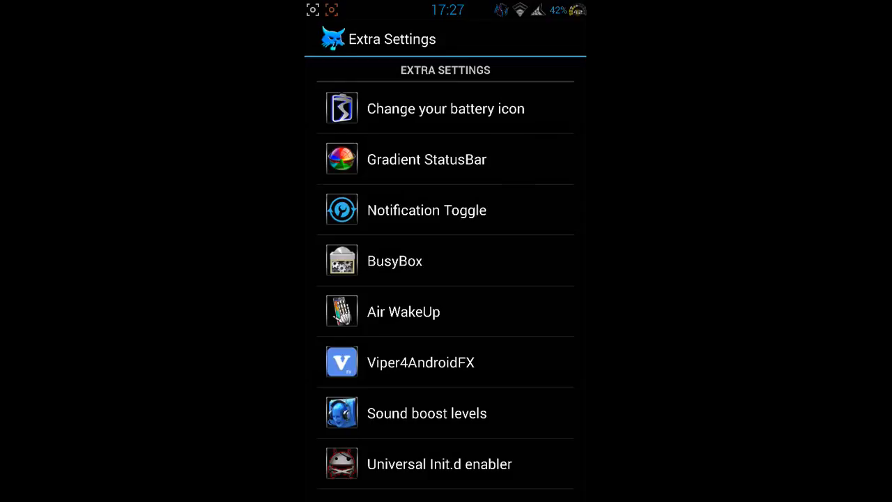
click(427, 159)
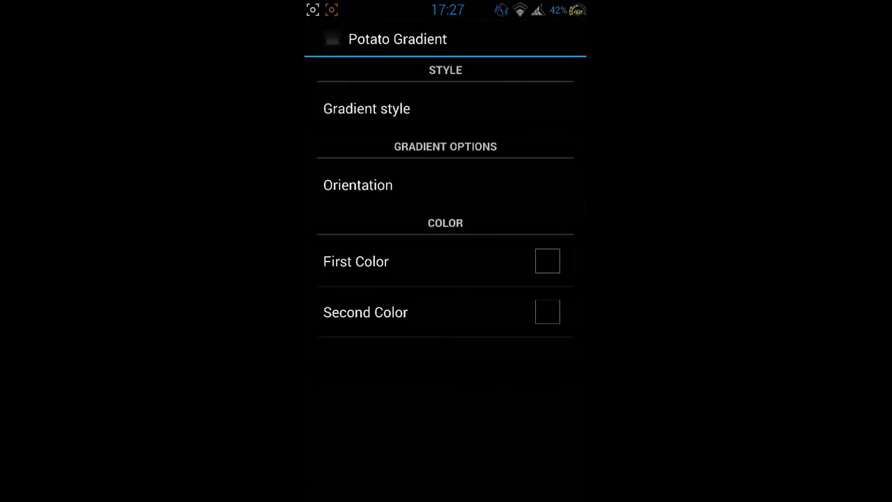
click(367, 109)
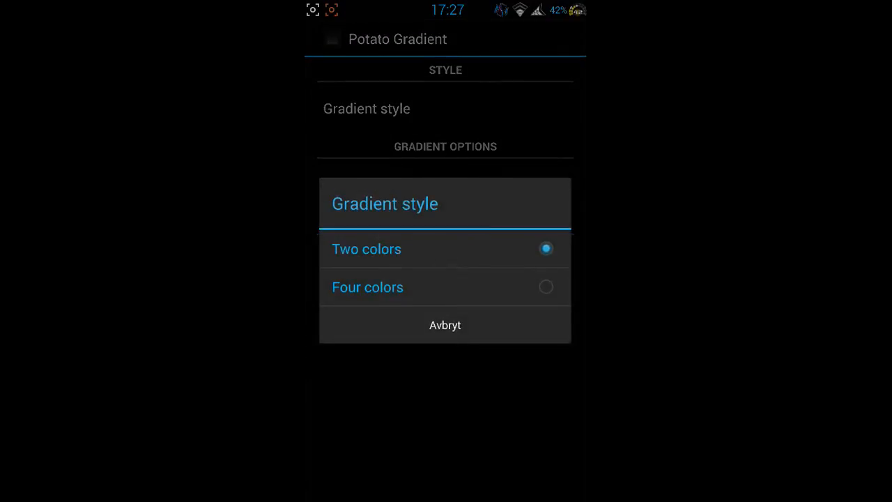
click(368, 288)
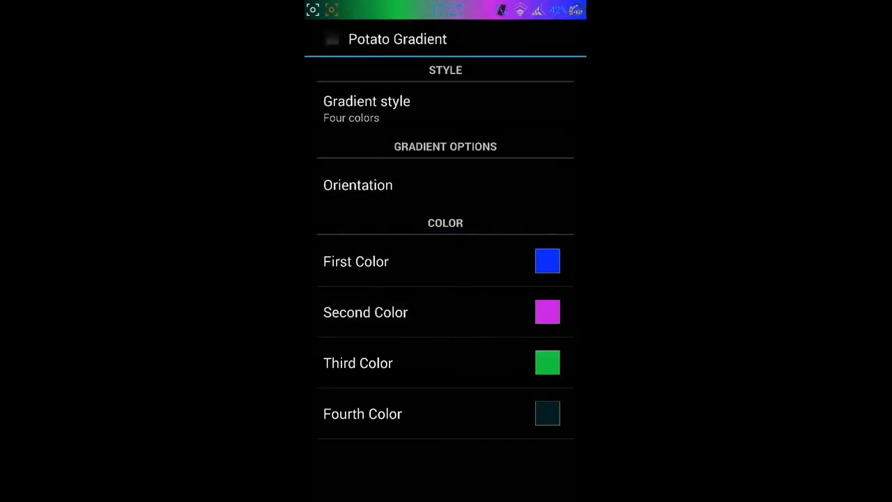
Make the first and third gradient colours pink and the fourth teal, then return to Extra Settings
click(546, 312)
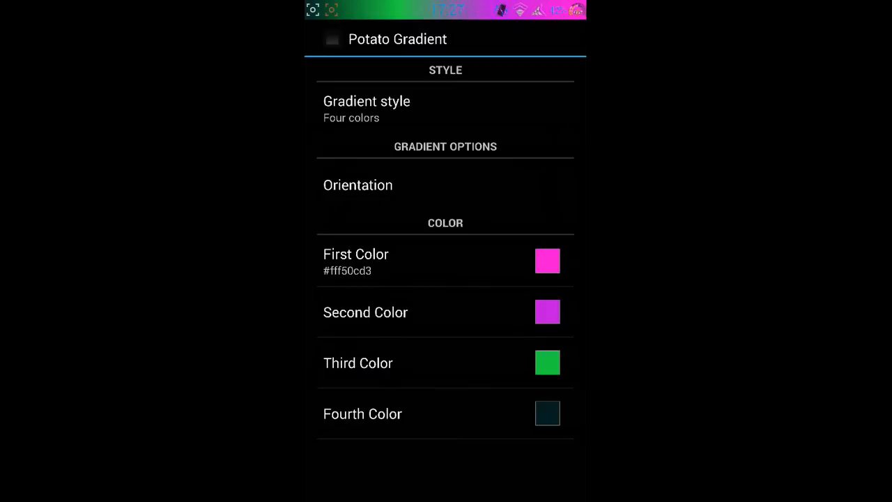
click(546, 362)
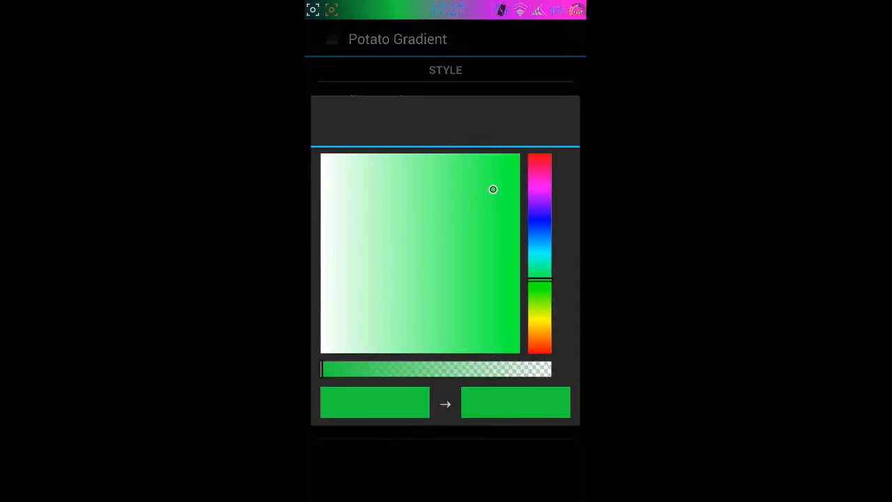
click(541, 162)
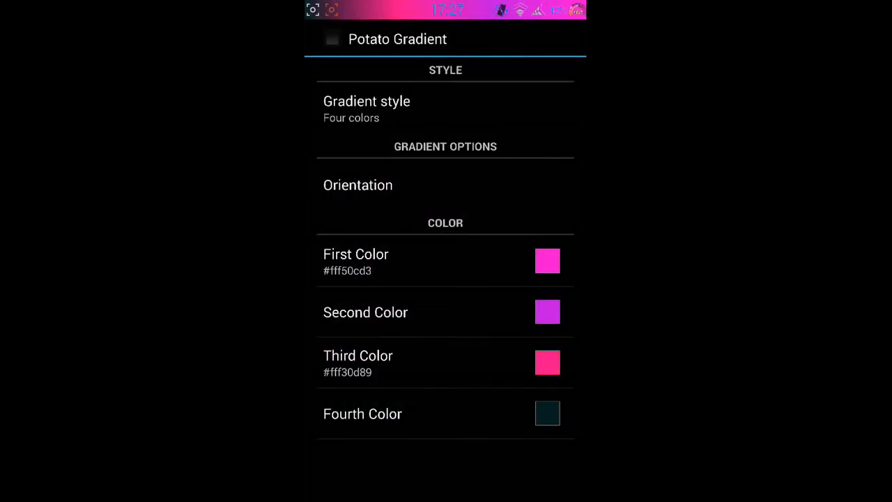
click(547, 413)
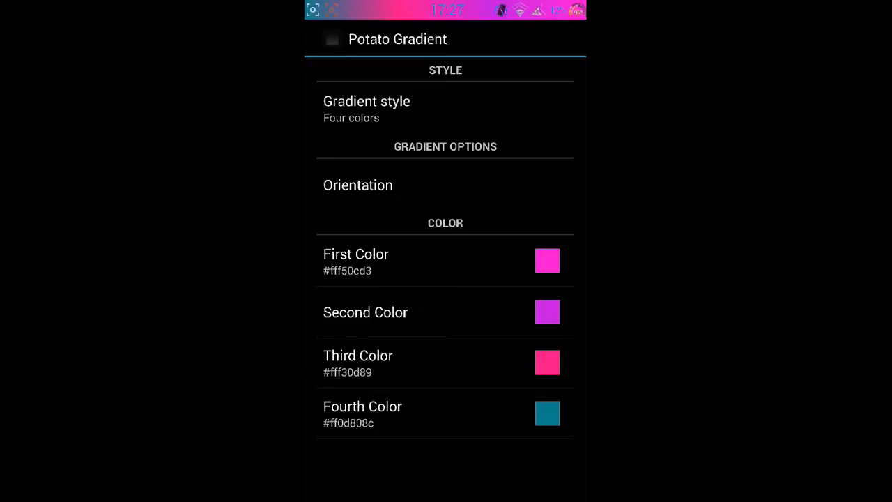
click(366, 109)
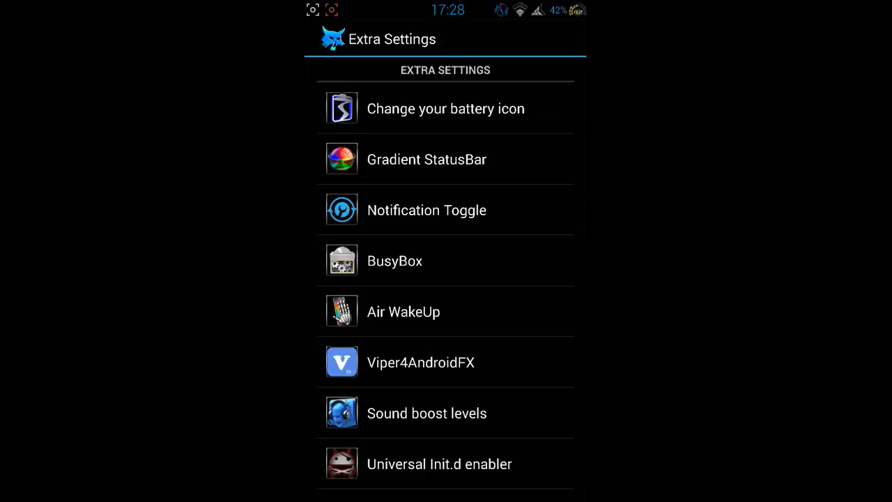
Leave Extra Settings and return to the BoBCaTROM Control main menu
click(427, 209)
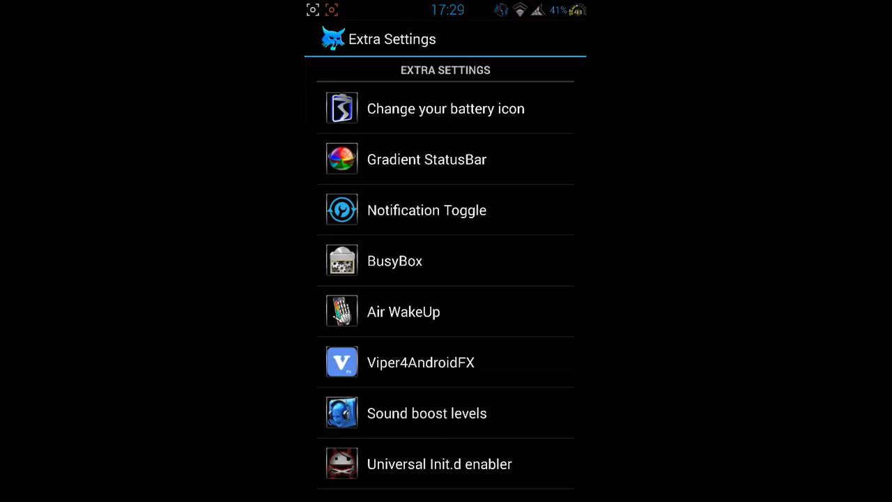
click(426, 413)
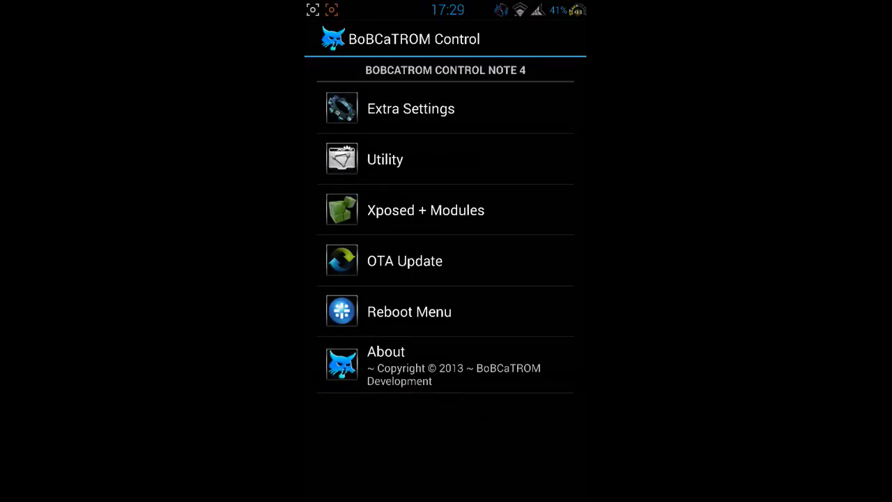
click(385, 159)
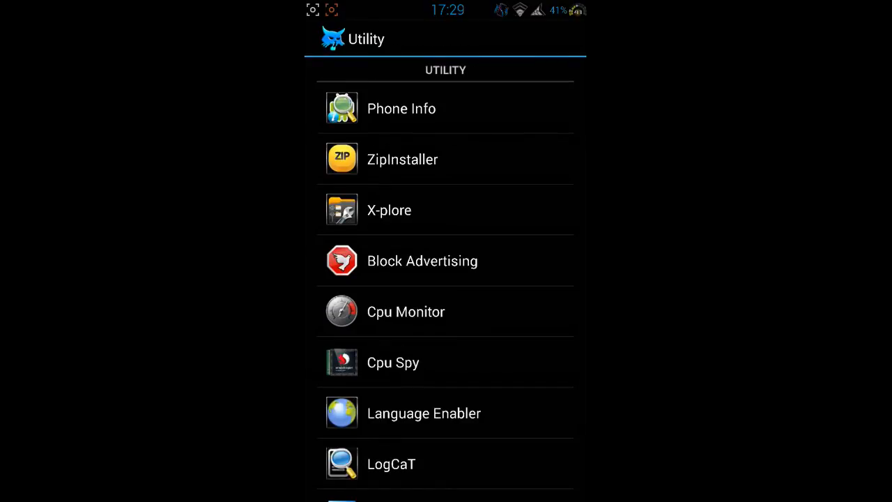
click(402, 108)
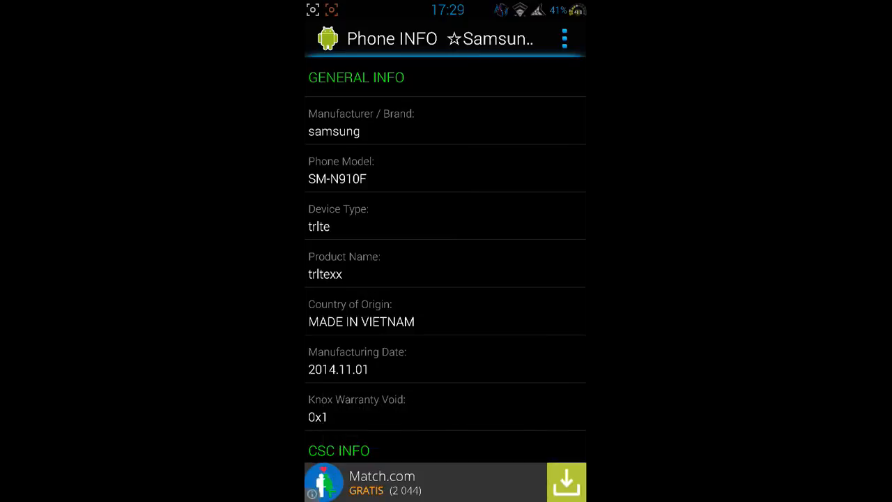
scroll(down, 3)
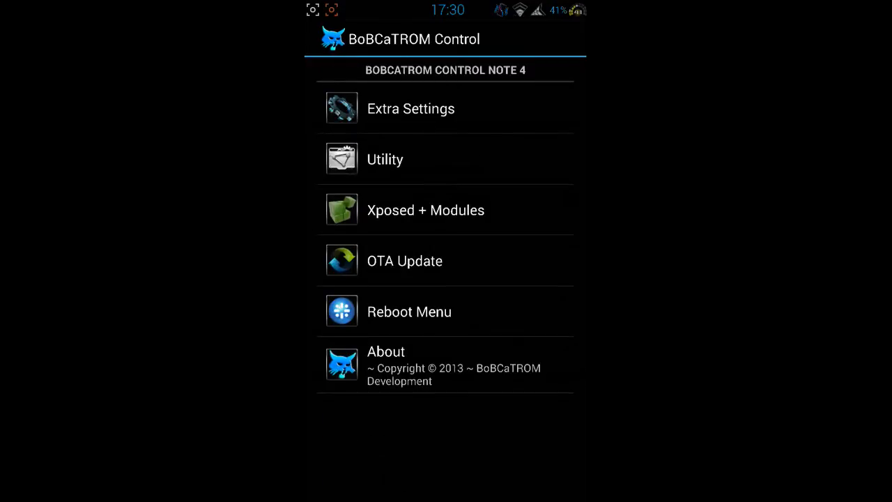
click(405, 261)
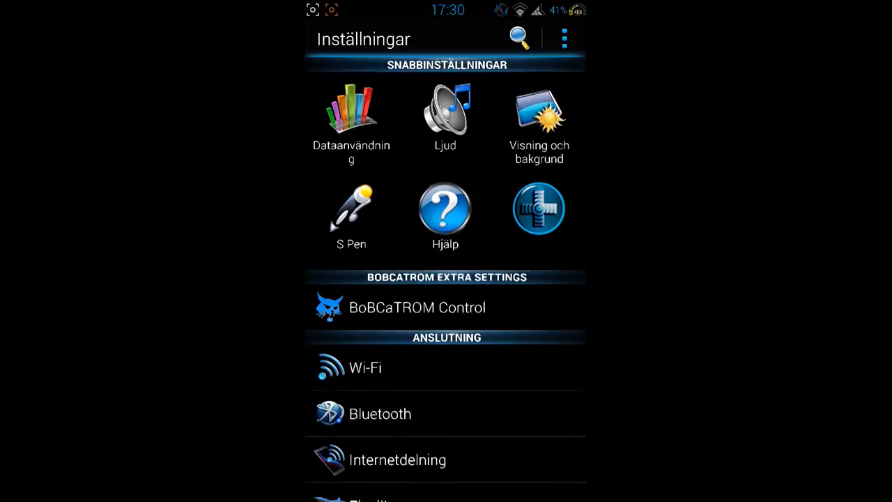
Scroll the Inställningar list down past Anslutning, Enhet, Personifiering and System
scroll(down, 3)
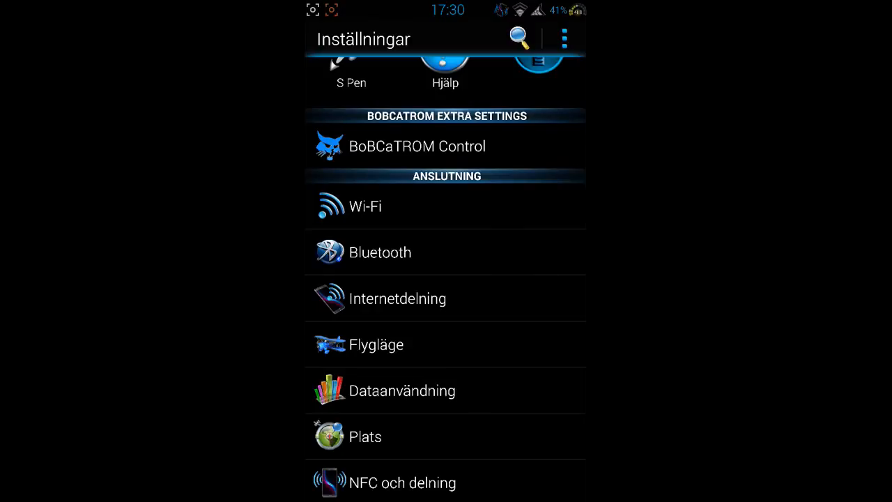
scroll(down, 3)
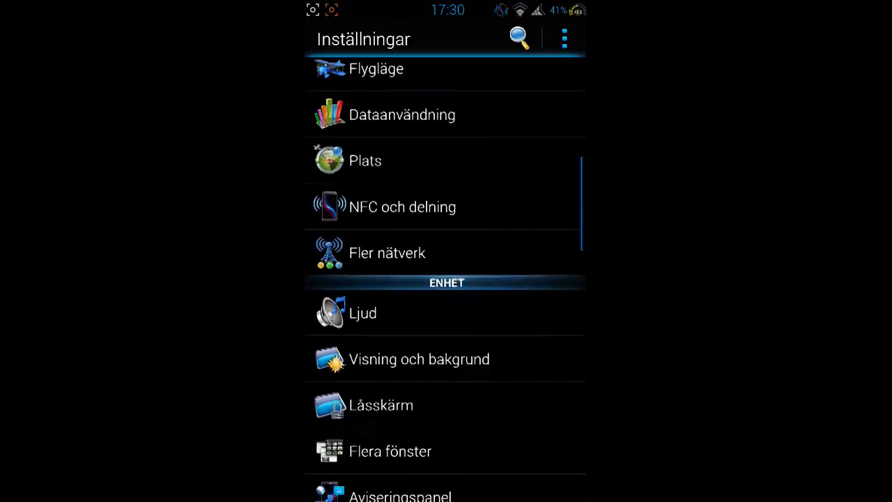
scroll(down, 3)
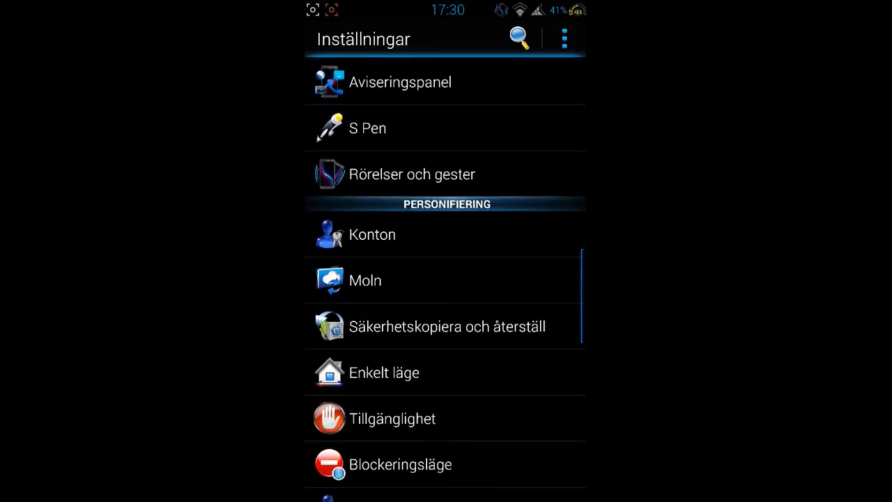
scroll(down, 3)
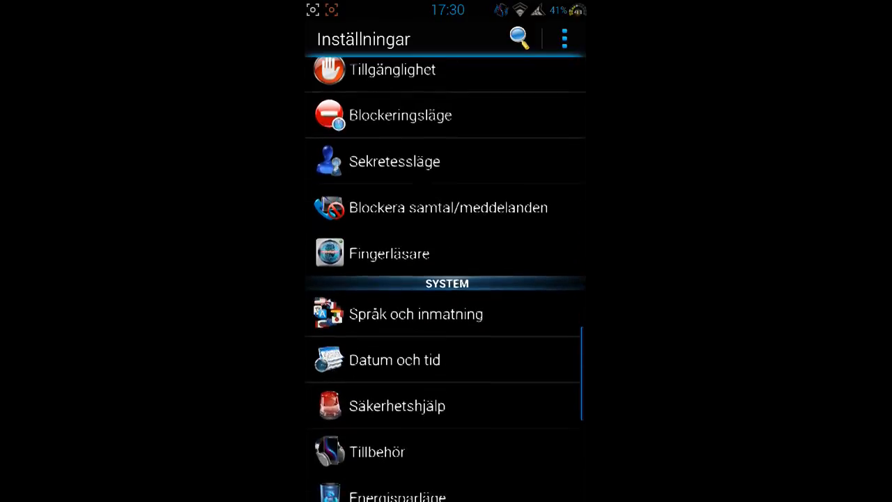
scroll(down, 3)
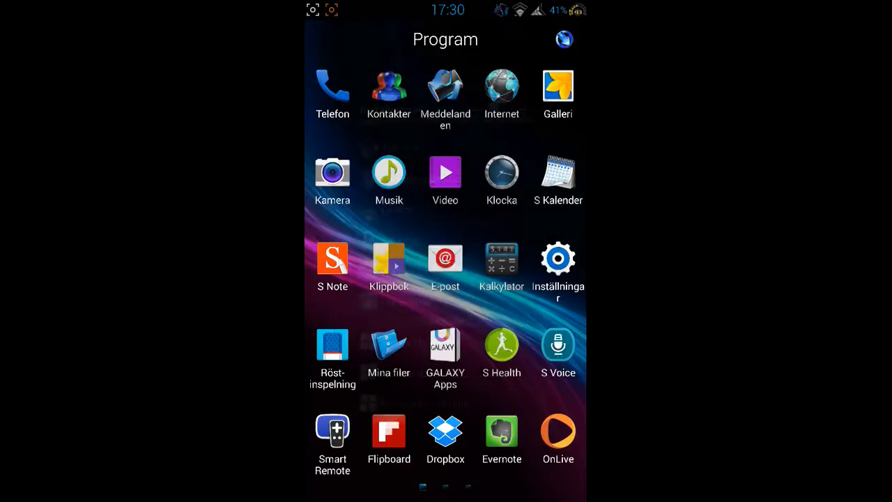
Swipe to the home screen and bring up the AccuWeather forecast for Växjö
scroll(left, 3)
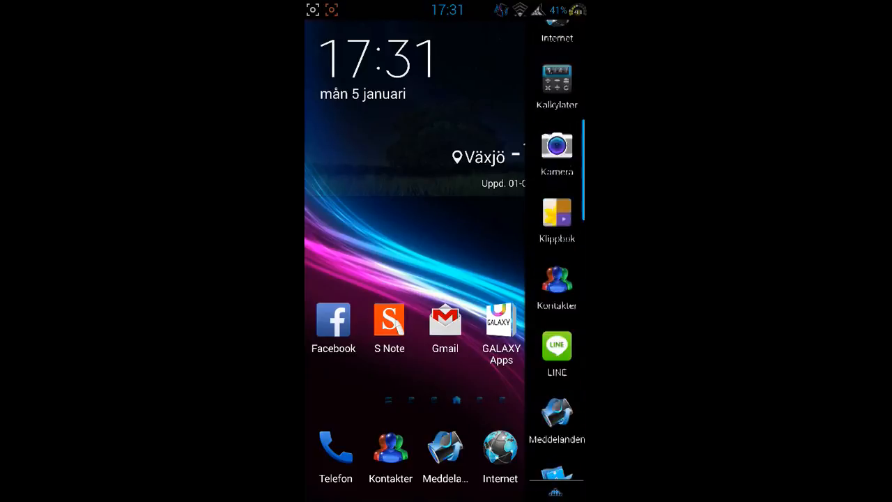
scroll(down, 3)
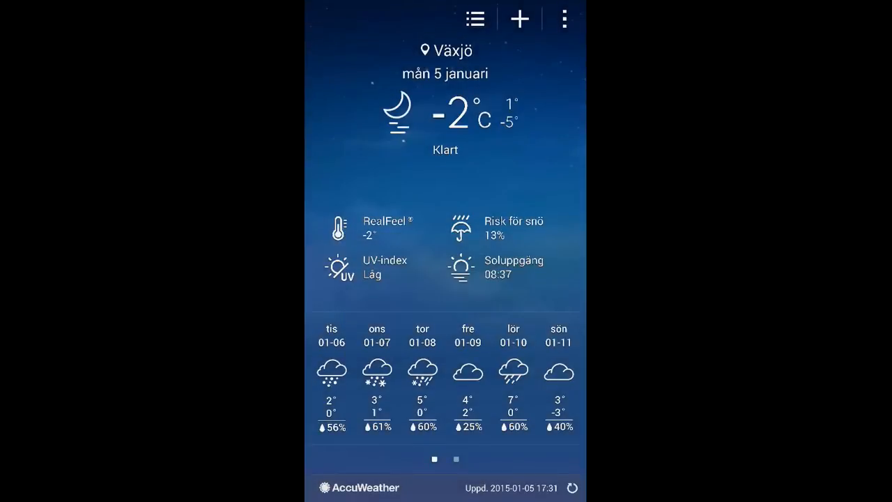
In AccuWeather's settings set Widgetens genomskinlighet to 0% and return to the home screen
click(563, 19)
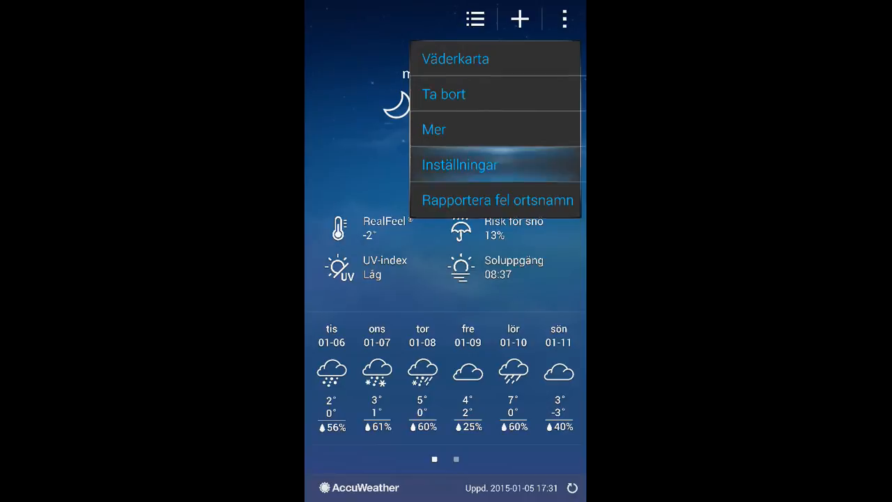
click(460, 165)
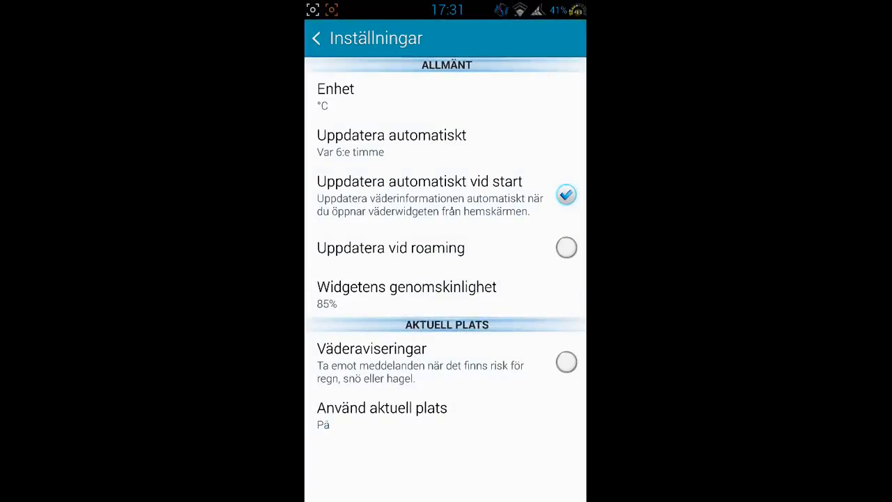
click(407, 287)
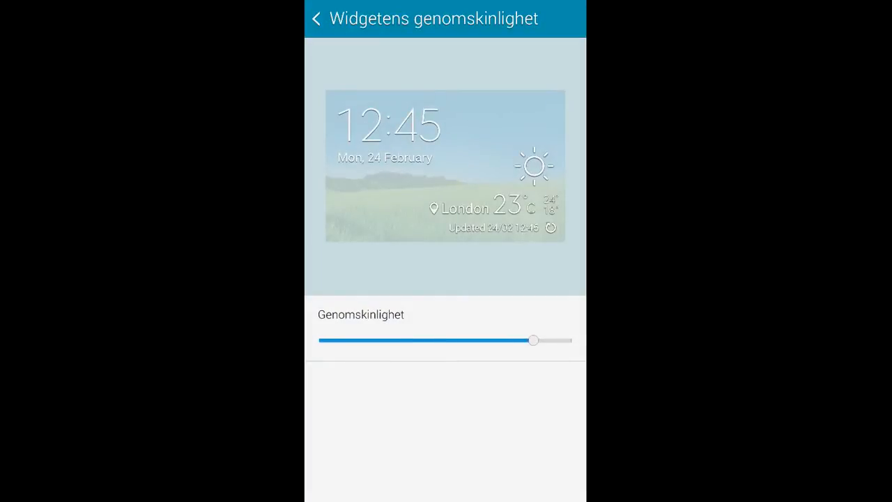
drag(533, 341, 318, 341)
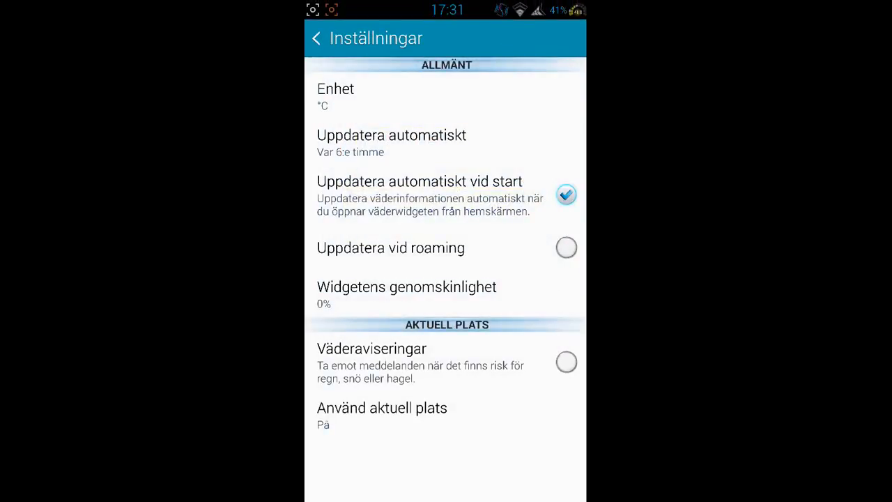
click(317, 39)
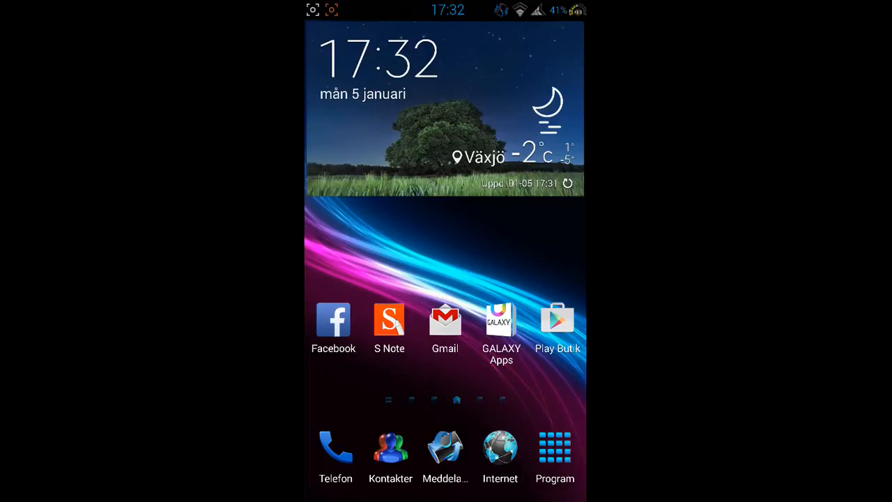
Launch Play Butik, scroll its front page, then bring up the installed apps list
click(558, 318)
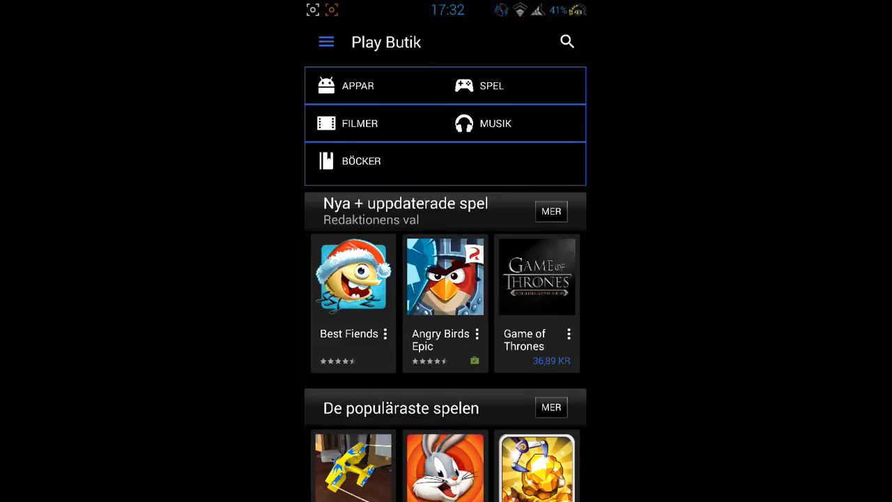
scroll(down, 3)
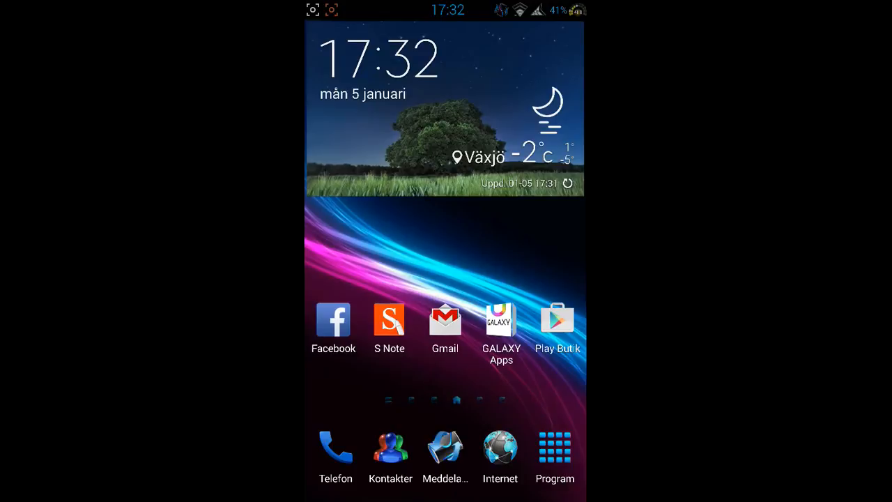
click(555, 454)
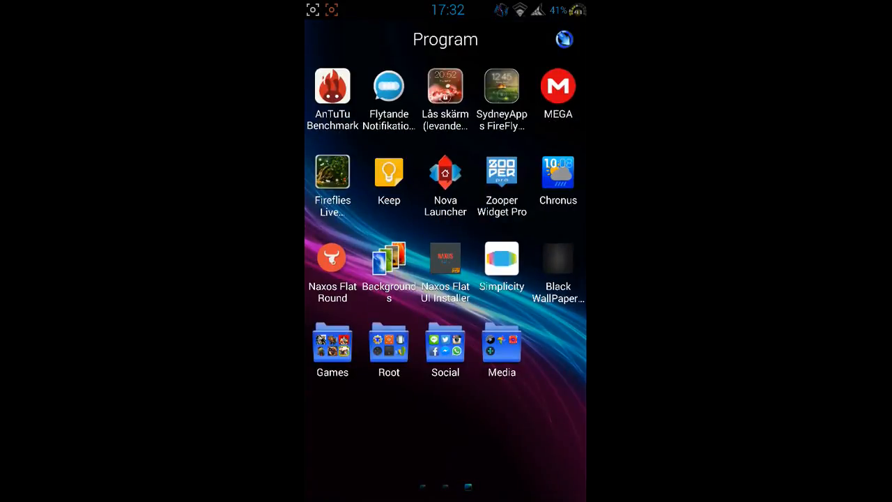
Launch AnTuTu Benchmark, view the Test score of 48817 and go back home
click(332, 87)
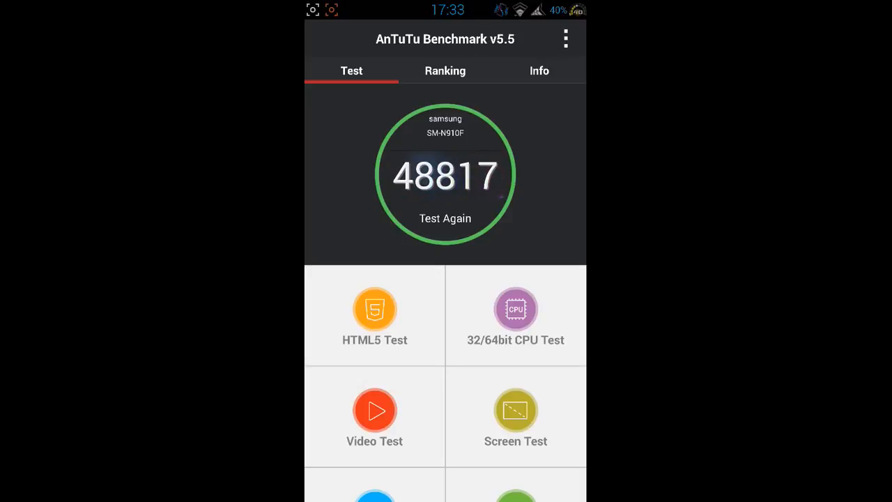
key(Back)
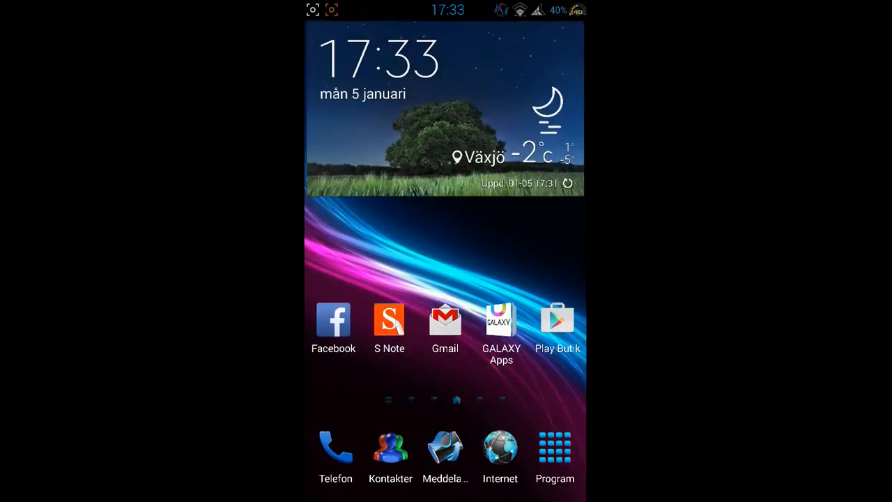
Open the Program app drawer, return home and pull down the notification panel with quick toggles
click(555, 449)
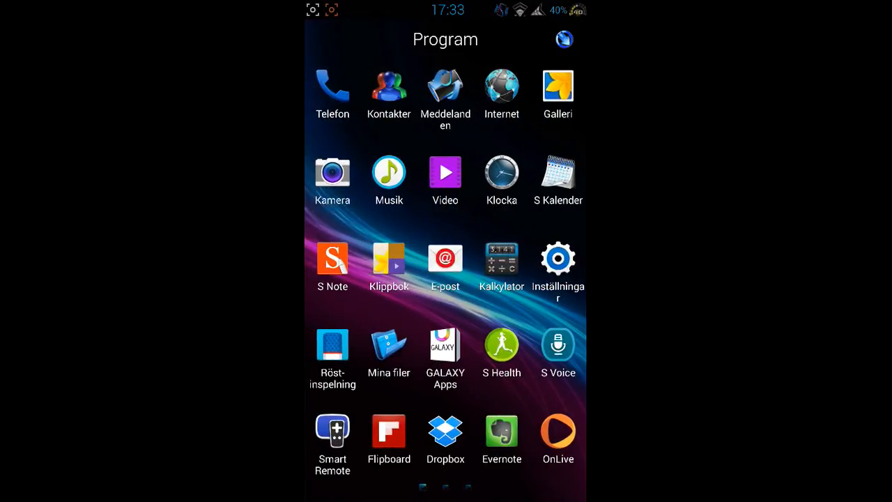
click(389, 346)
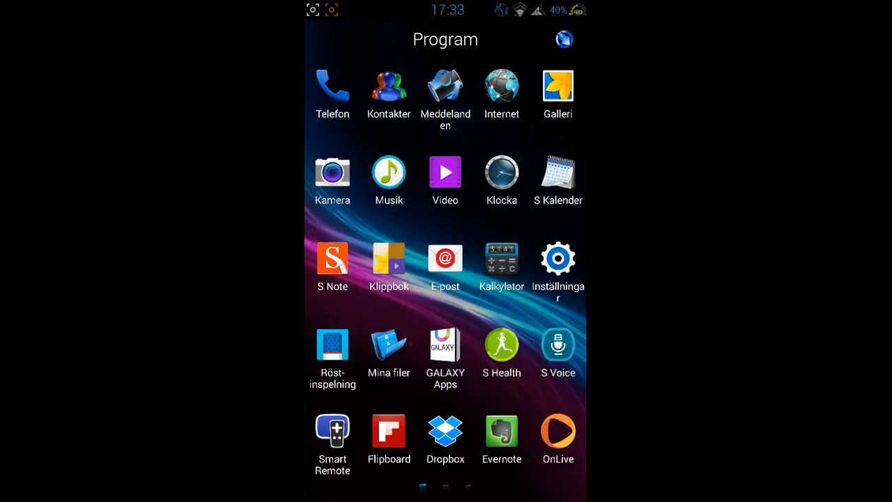
key(Home)
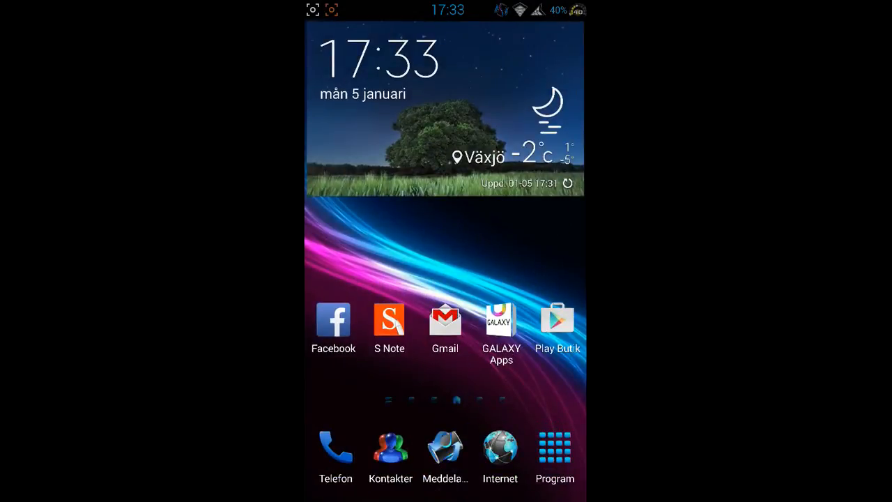
drag(446, 12, 446, 209)
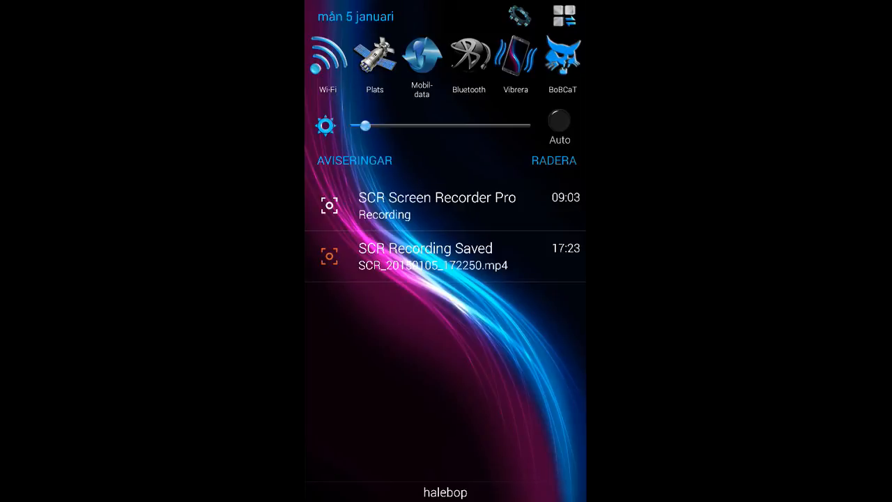
Dismiss the notification panel so the launcher chooser prompt appears over the home screen
click(565, 15)
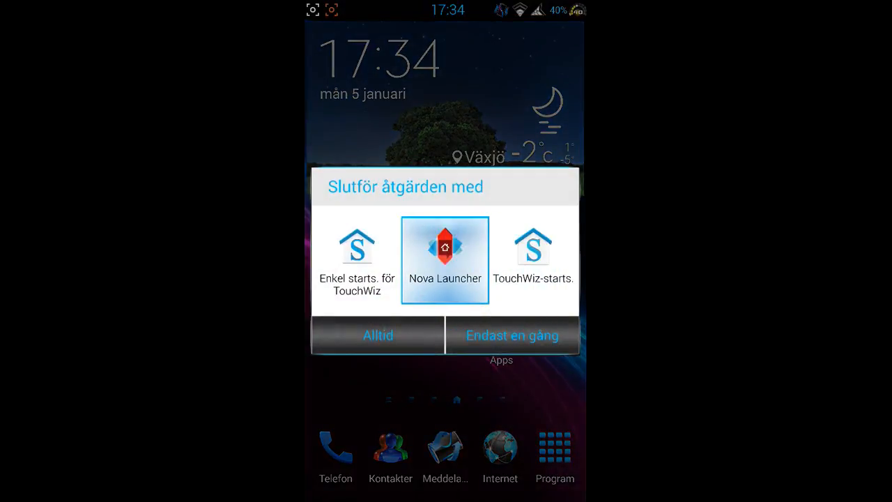
Choose Nova Launcher just once, browse its app drawer, then return to the TouchWiz home screen
click(513, 335)
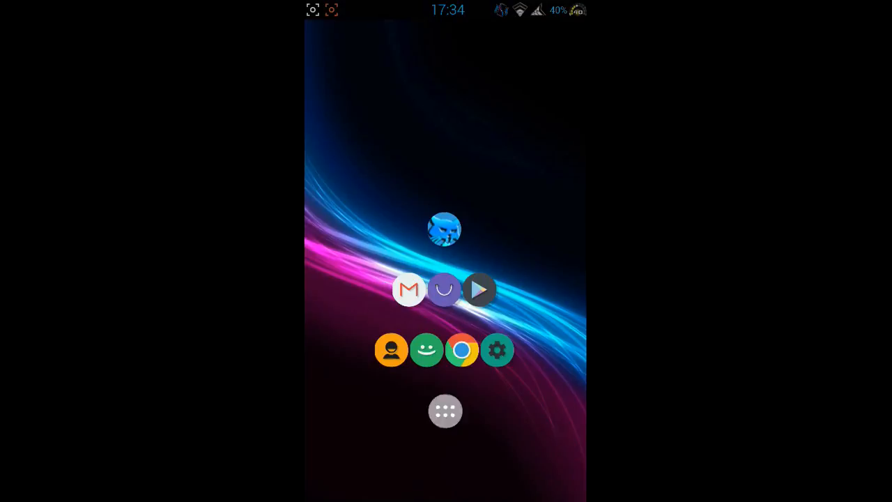
click(446, 410)
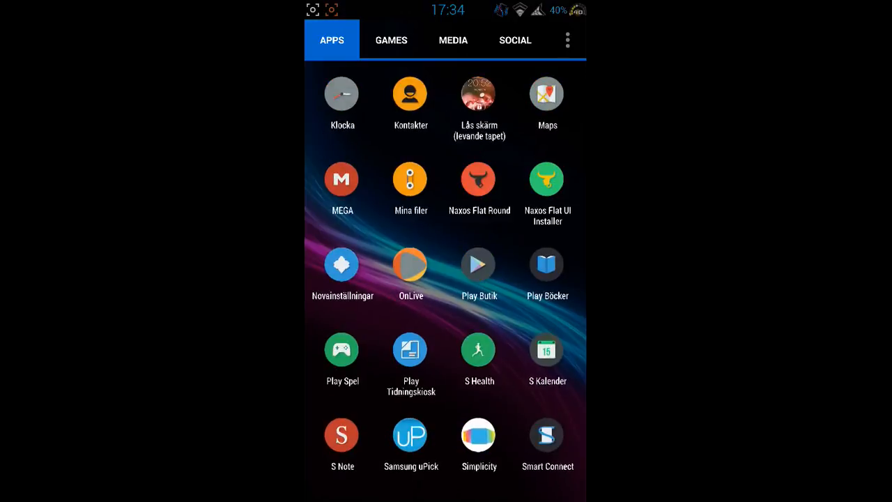
scroll(down, 3)
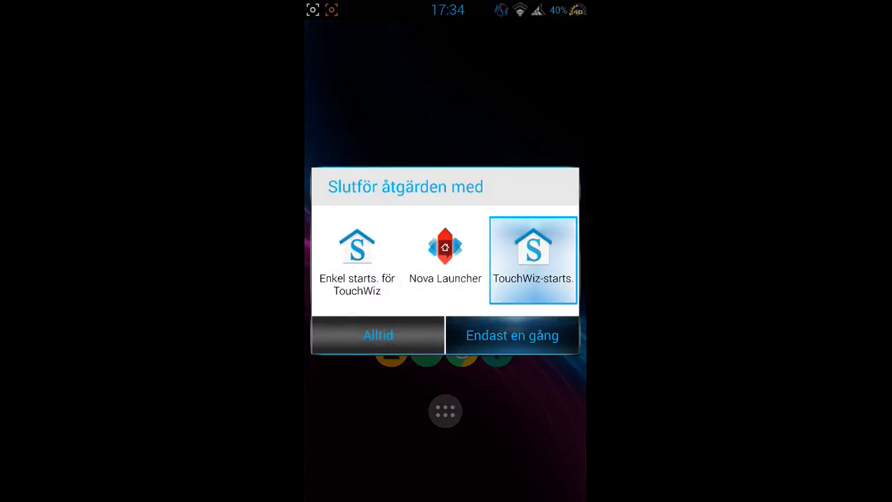
click(513, 335)
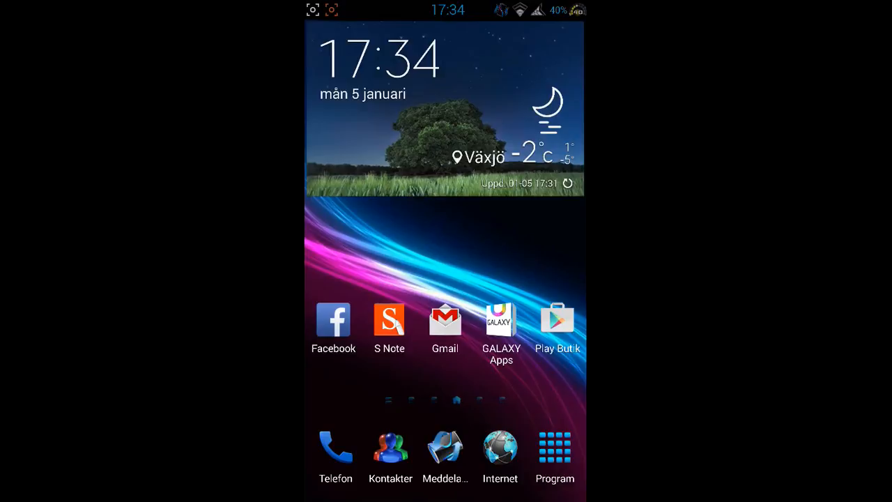